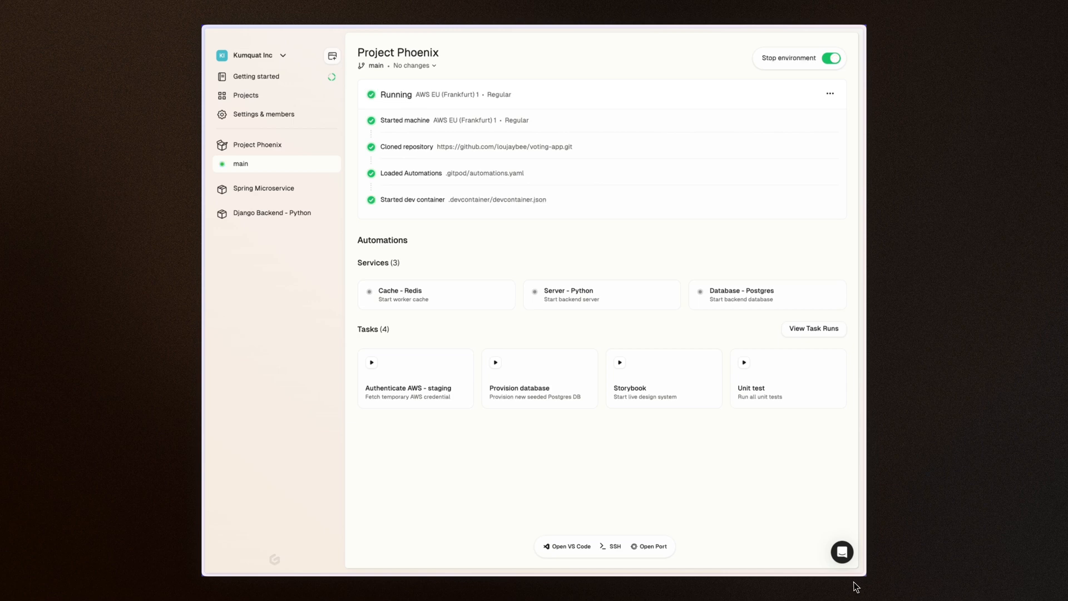
Open the Project Phoenix environment in VS Code from the bottom toolbar.
click(566, 545)
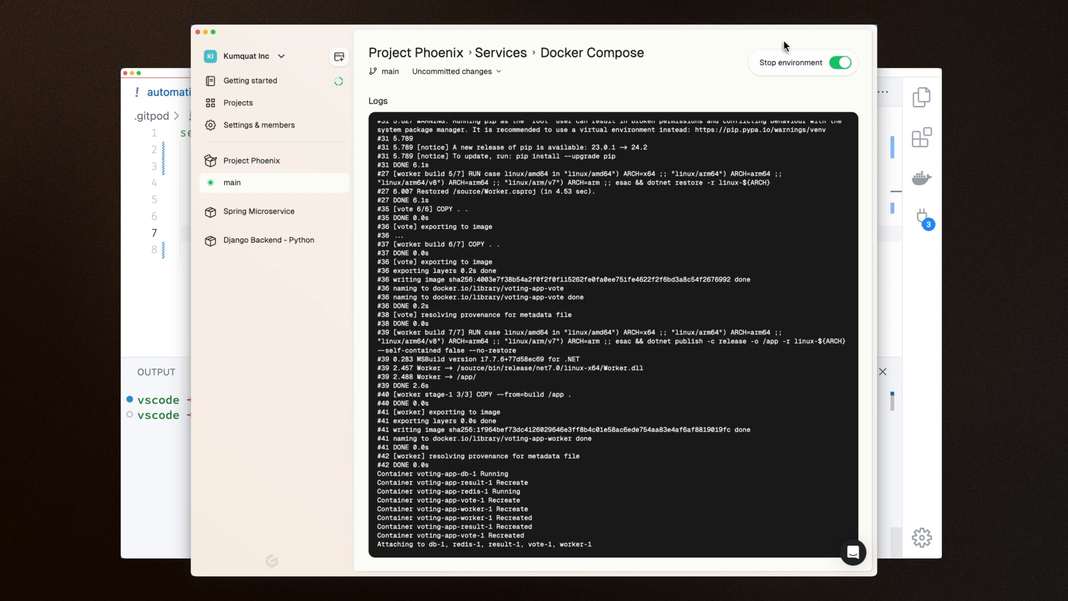
Scroll the Docker Compose logs to the latest output showing the vote, result and worker containers running.
scroll(down, 3)
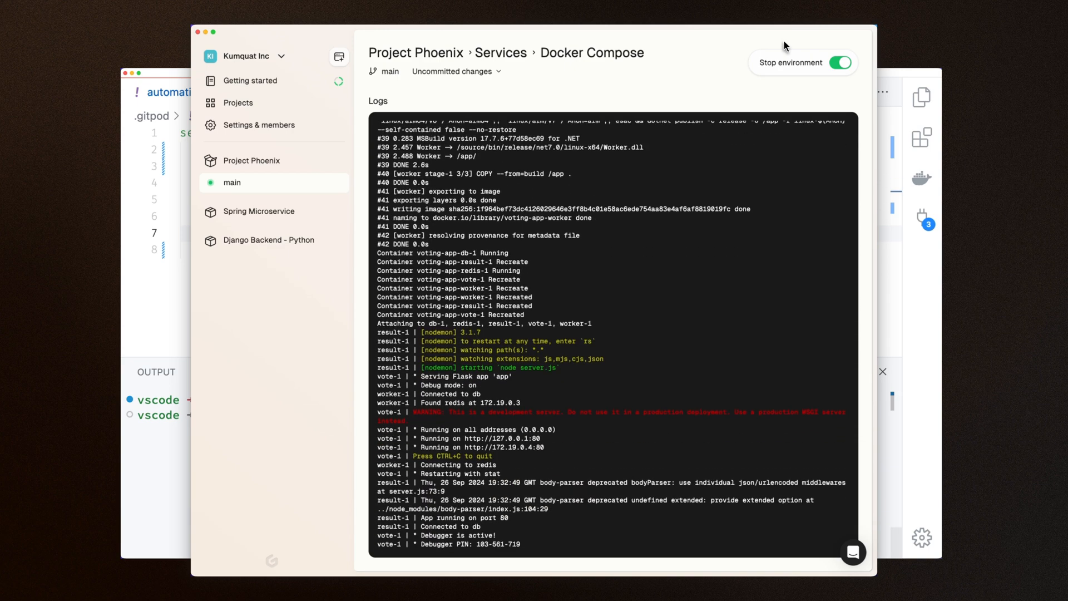
Start the Deploy K8s cluster task, then create a Tokyo (ap-northeast-1) AWS runner and choose CloudFormation subnets.
click(194, 355)
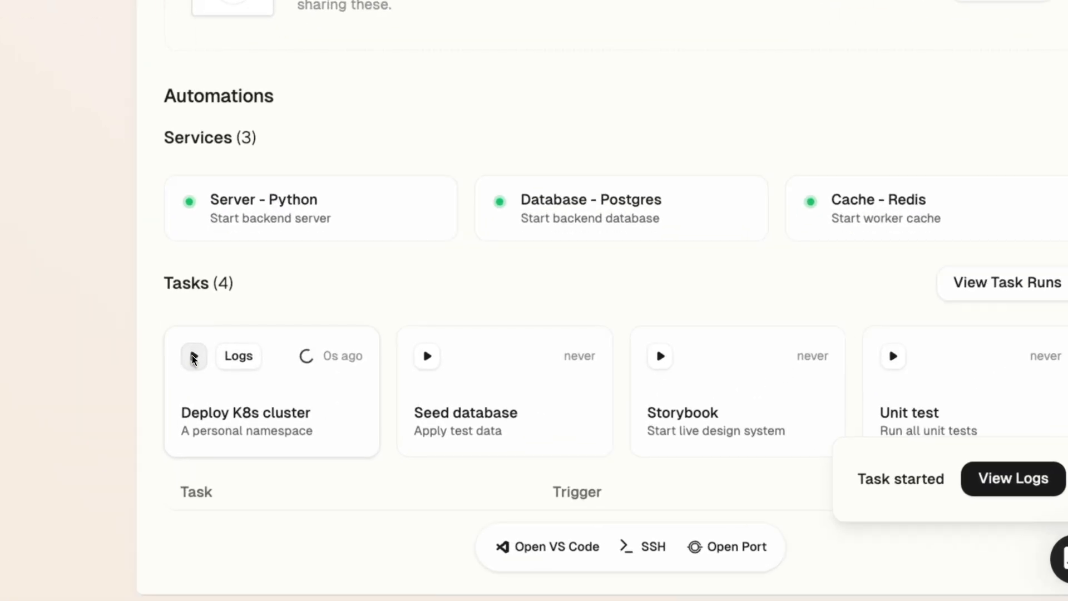
click(421, 355)
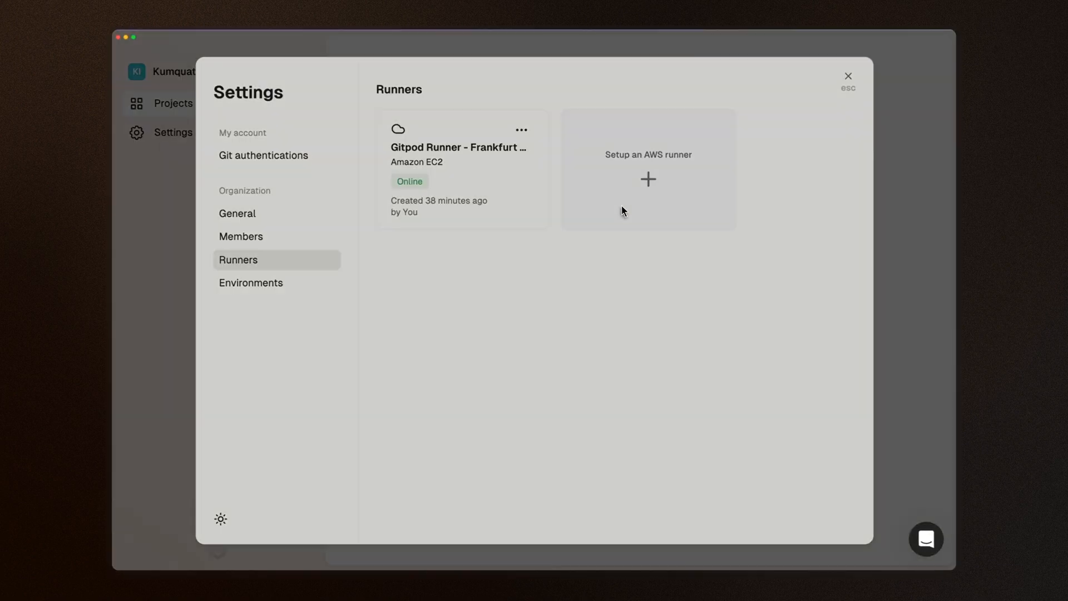
click(646, 168)
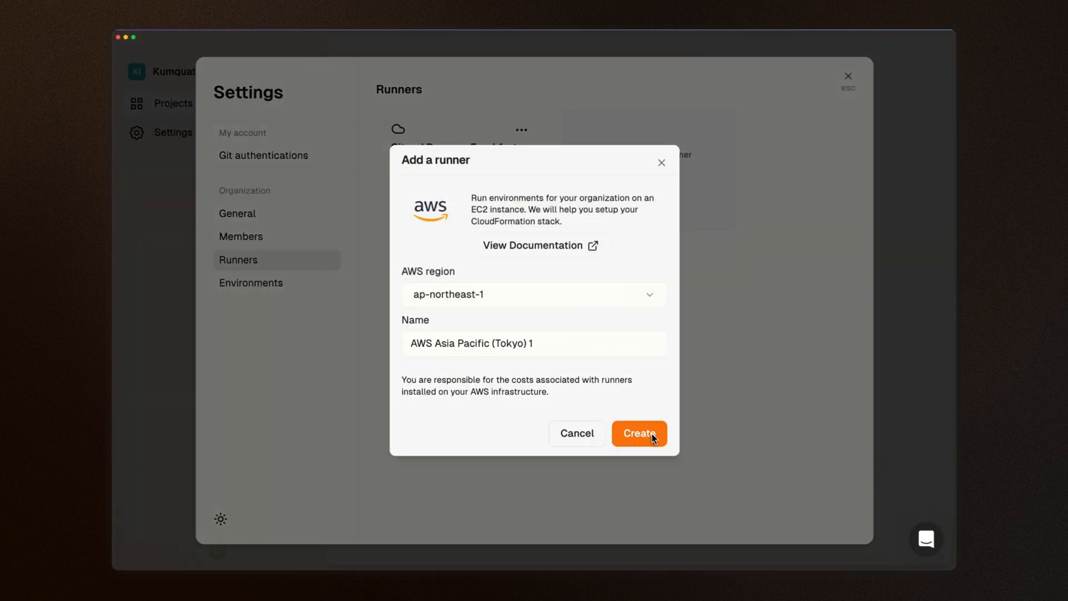
click(638, 433)
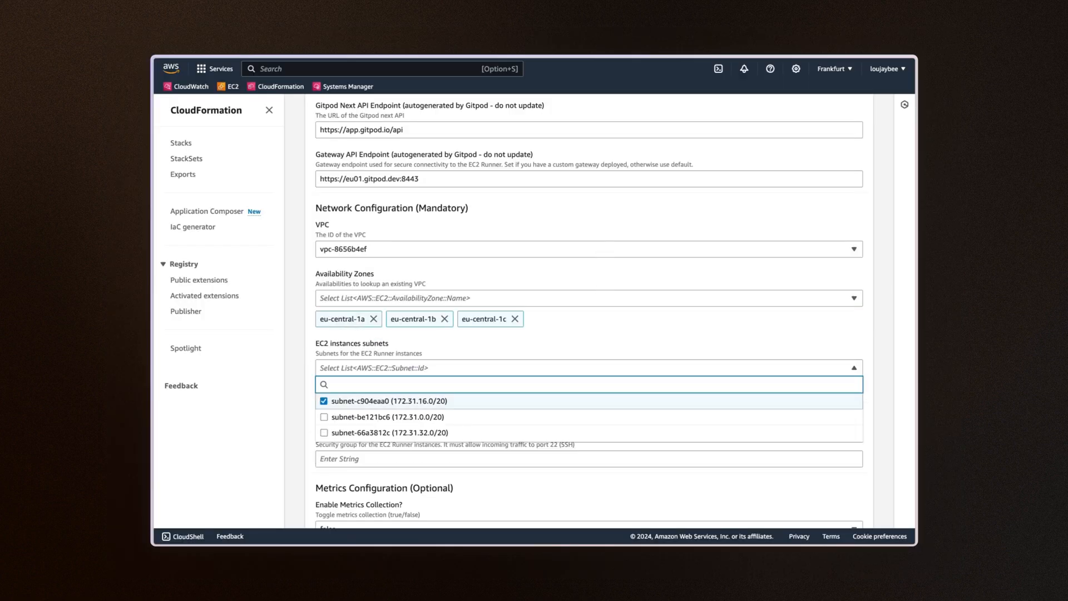
scroll(down, 3)
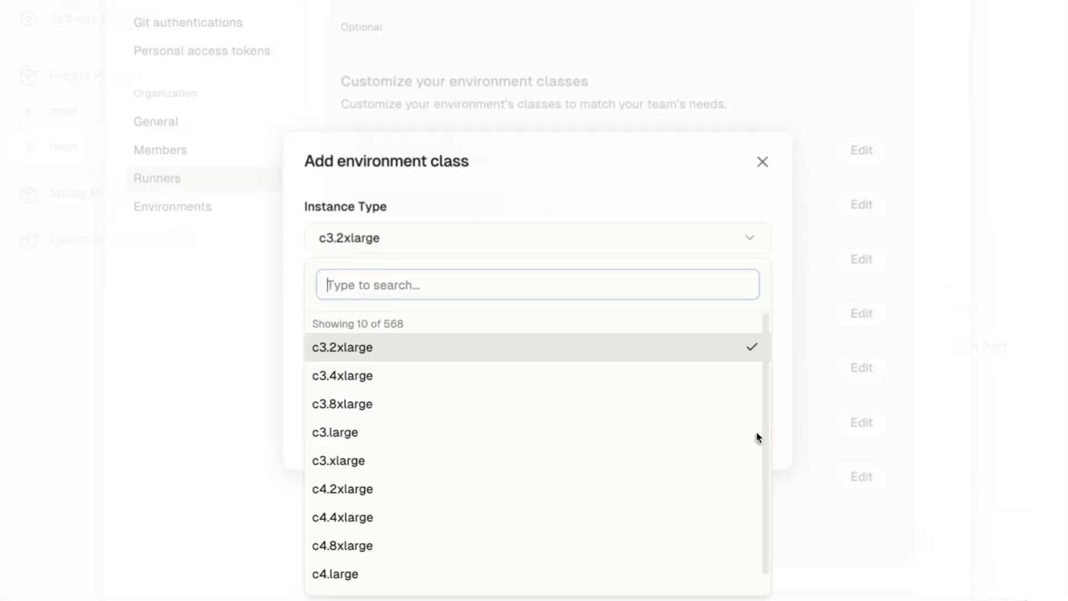
Choose the EC2 instance type for the new environment class.
click(335, 432)
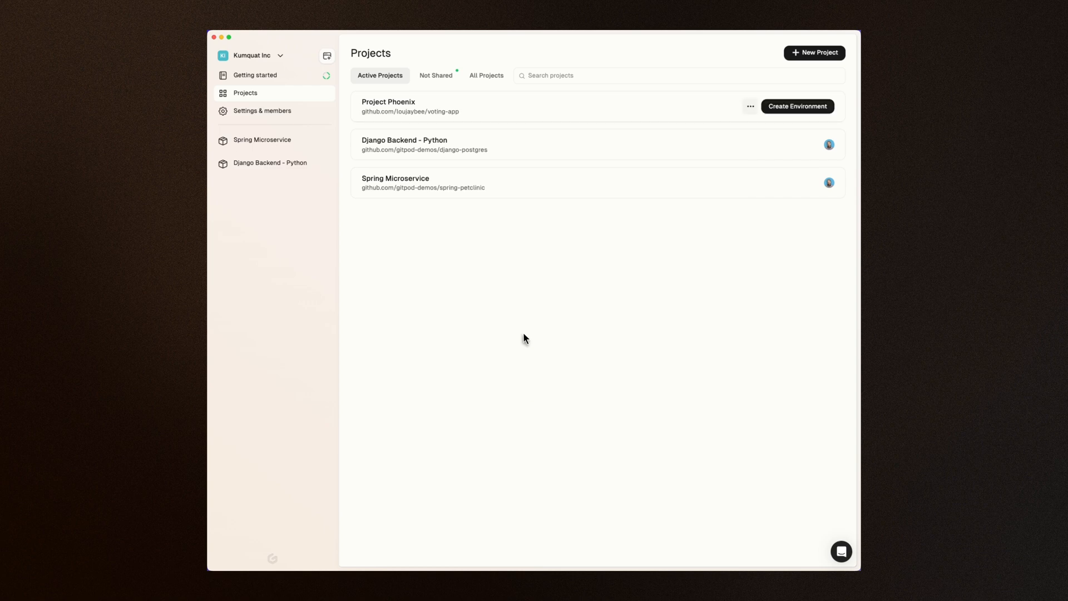
Open Settings from the Project Phoenix row's menu in Projects.
click(750, 106)
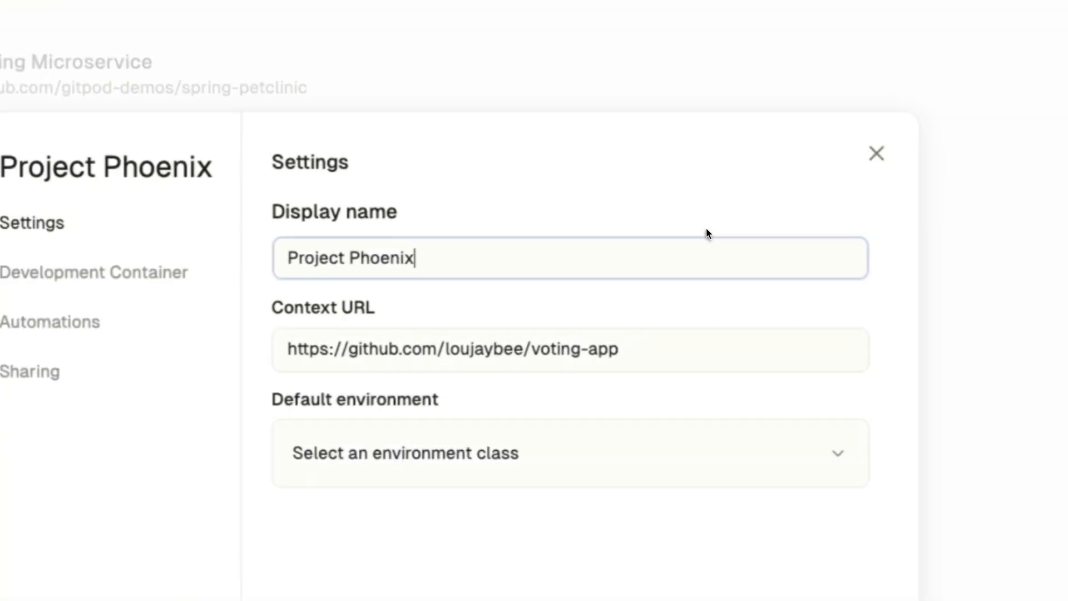